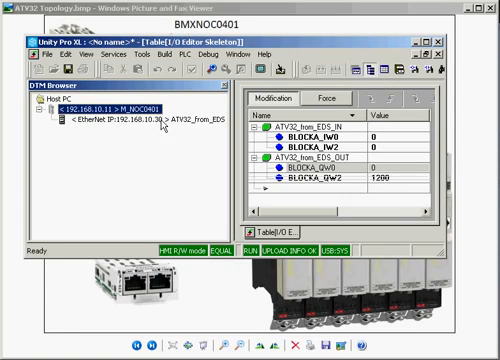
{"action": "mouse_move", "coordinate": [85, 113]}
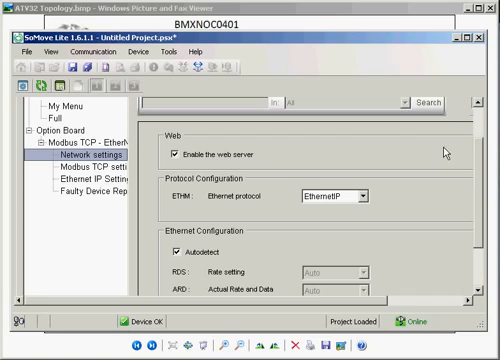
Switch the ETHM protocol to ModbusTCP and enable the IO scanner in Modbus TCP settings
{"action": "left_click", "coordinate": [360, 195]}
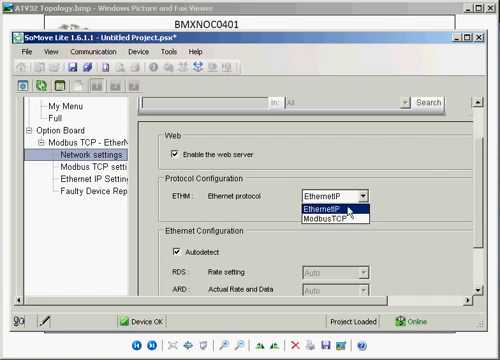
{"action": "left_click", "coordinate": [320, 213]}
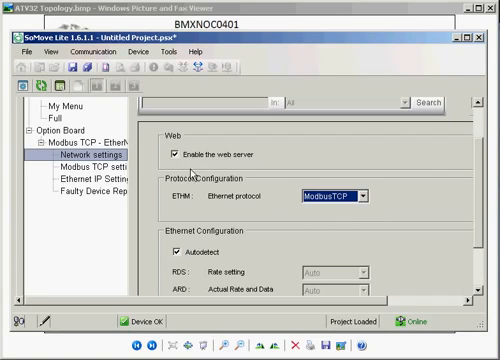
{"action": "left_click", "coordinate": [78, 164]}
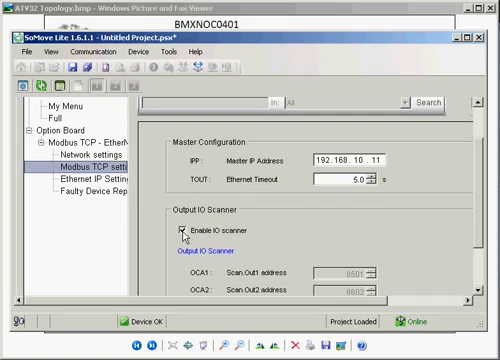
{"action": "left_click", "coordinate": [181, 235]}
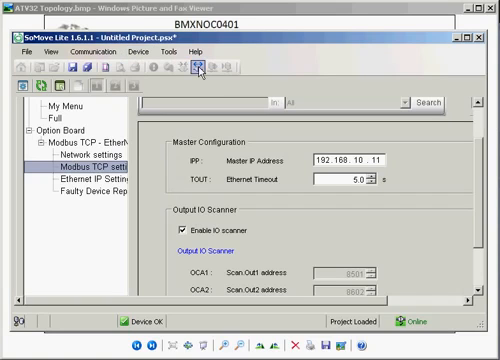
{"action": "left_click", "coordinate": [200, 72]}
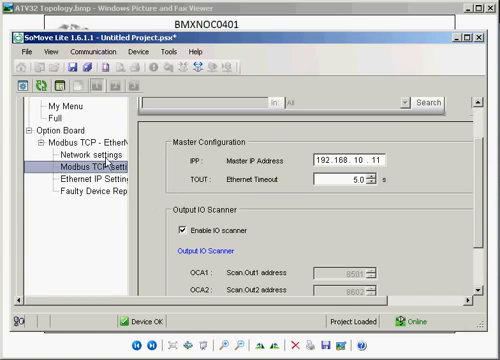
Disconnect SoMove Lite from the drive, agreeing to end the active connections
{"action": "left_click", "coordinate": [82, 159]}
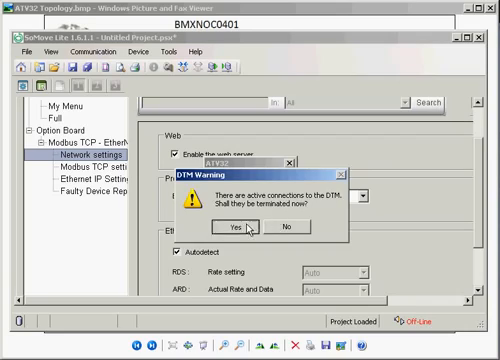
{"action": "left_click", "coordinate": [228, 230]}
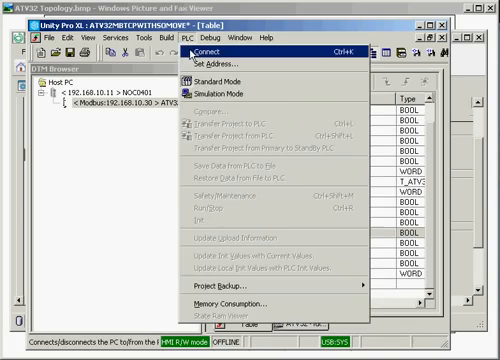
Connect to the PLC, transfer the Modbus TCP project, and confirm running it
{"action": "left_click", "coordinate": [208, 48]}
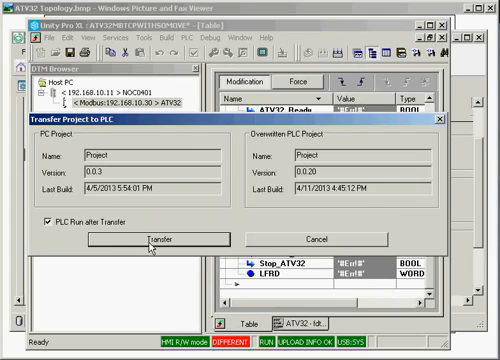
{"action": "left_click", "coordinate": [168, 238]}
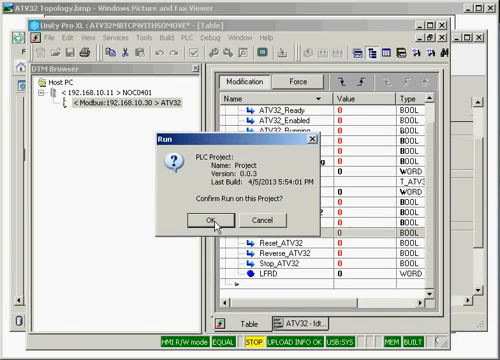
{"action": "left_click", "coordinate": [200, 221]}
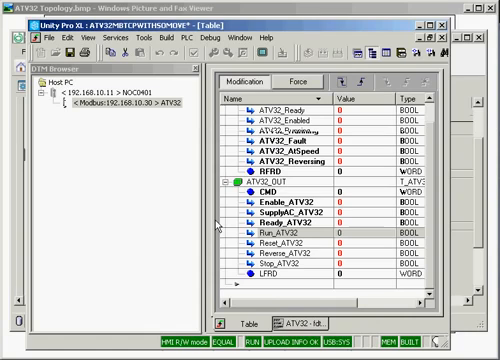
Enter the LFRD speed reference value in the animation table and select Enable_ATV32's value
{"action": "left_click", "coordinate": [270, 242]}
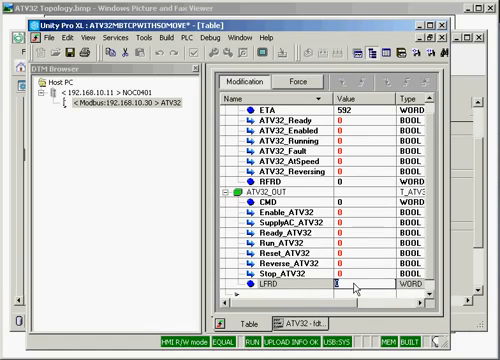
{"action": "type", "text": "300"}
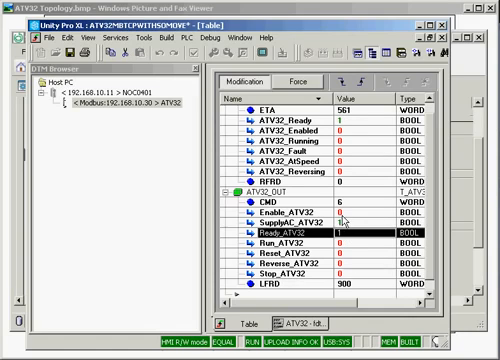
{"action": "left_click", "coordinate": [270, 216]}
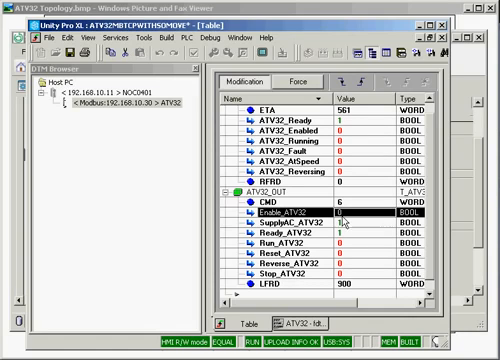